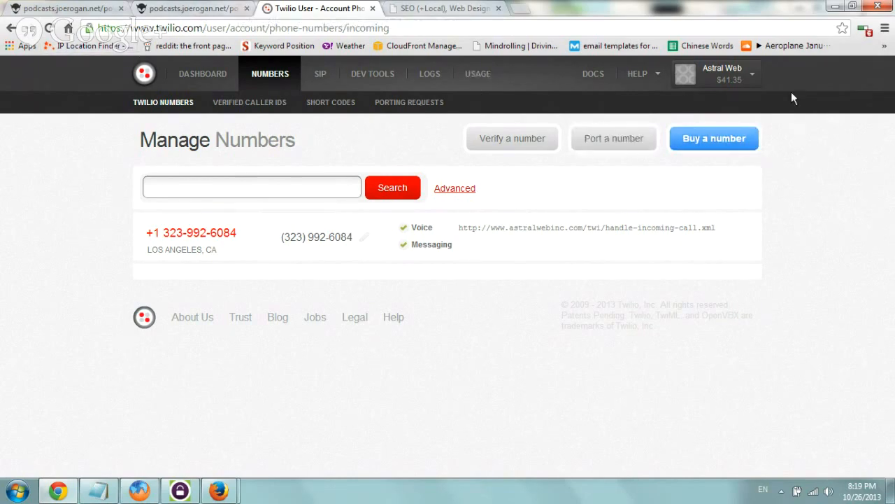
{"action": "mouse_move", "coordinate": [790, 92]}
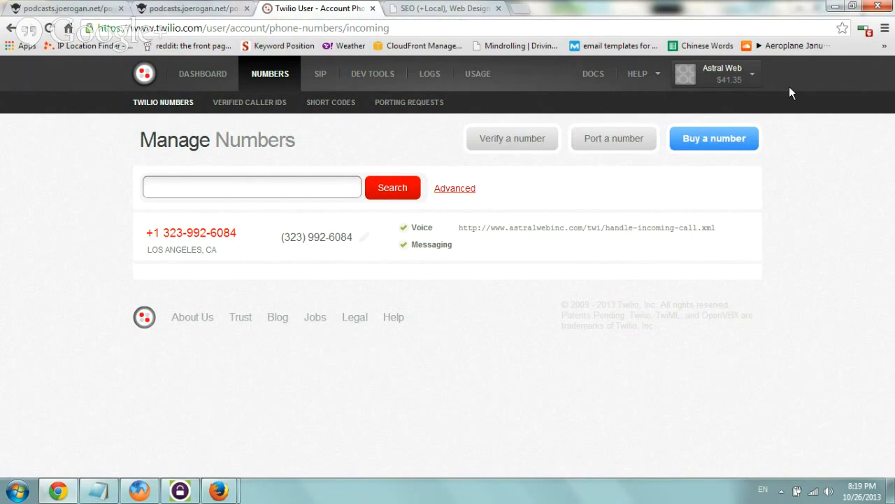
Open the Los Angeles number's settings and point out its voice request URL.
{"action": "double_click", "coordinate": [222, 232]}
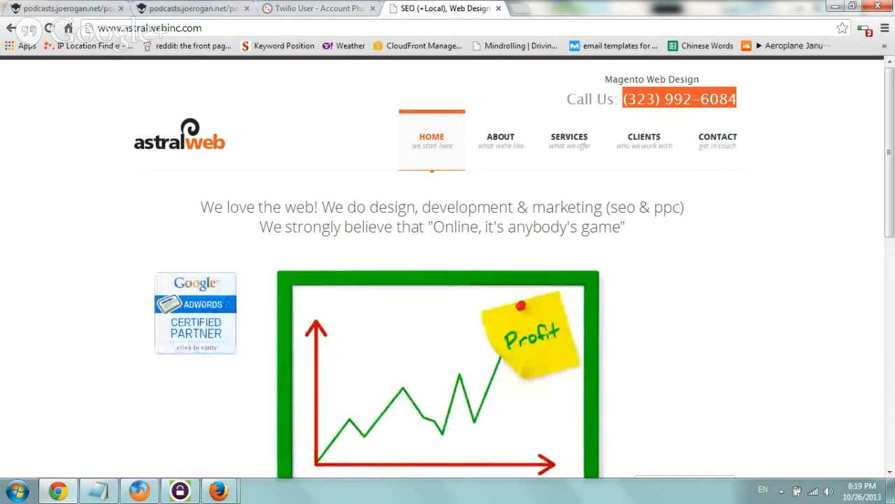
{"action": "left_click", "coordinate": [318, 9]}
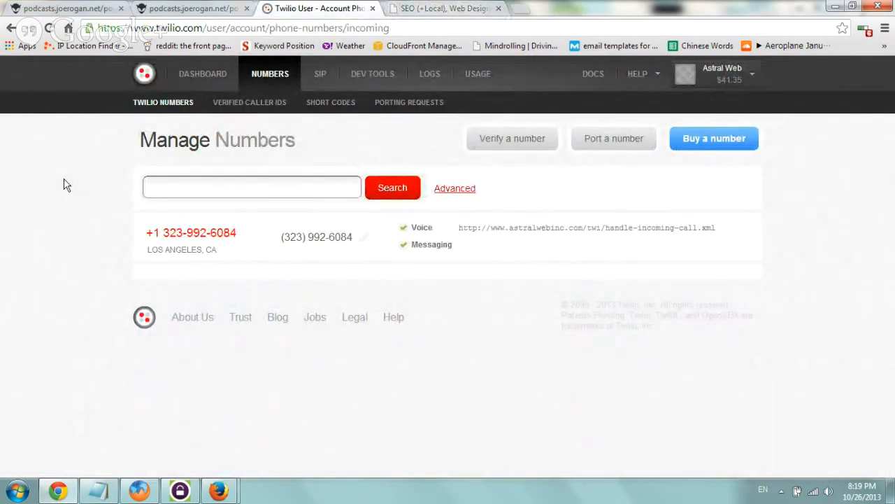
{"action": "mouse_move", "coordinate": [196, 229]}
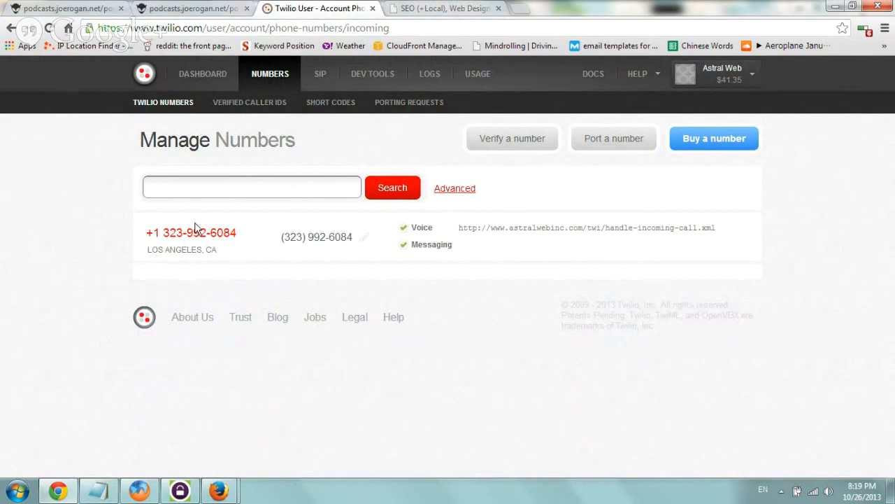
{"action": "mouse_move", "coordinate": [191, 233]}
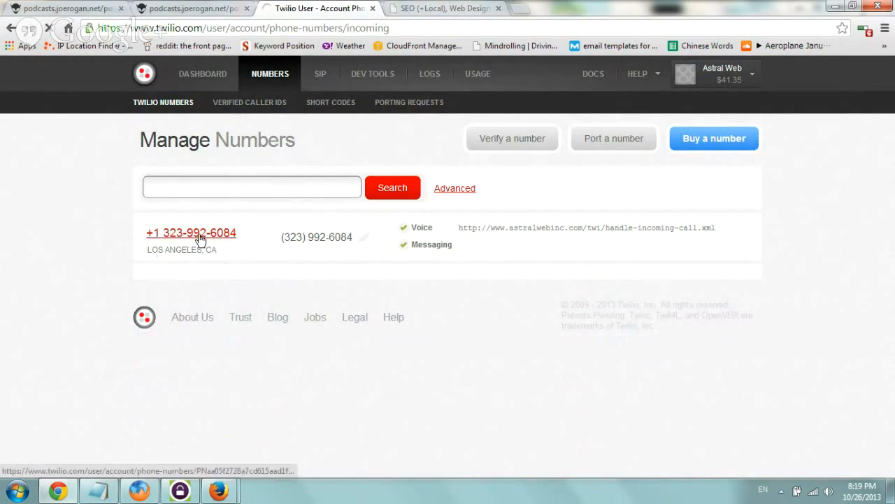
{"action": "left_click", "coordinate": [191, 232]}
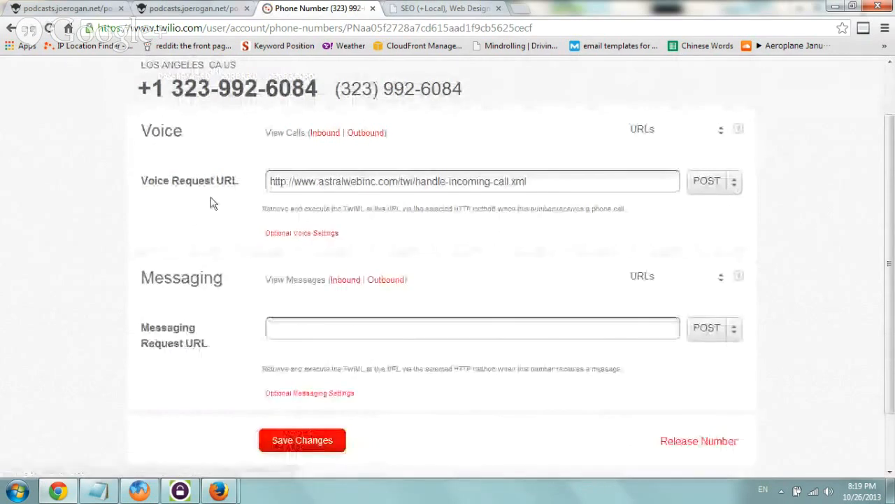
{"action": "double_click", "coordinate": [189, 180]}
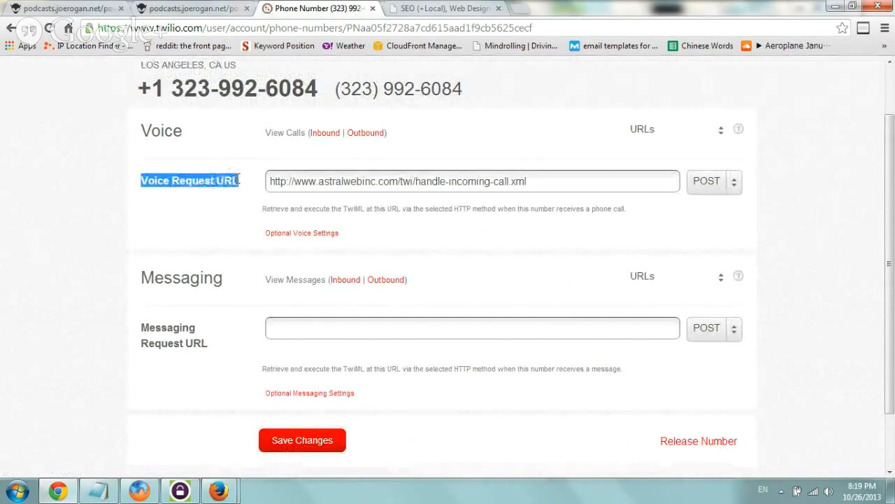
{"action": "triple_click", "coordinate": [397, 181]}
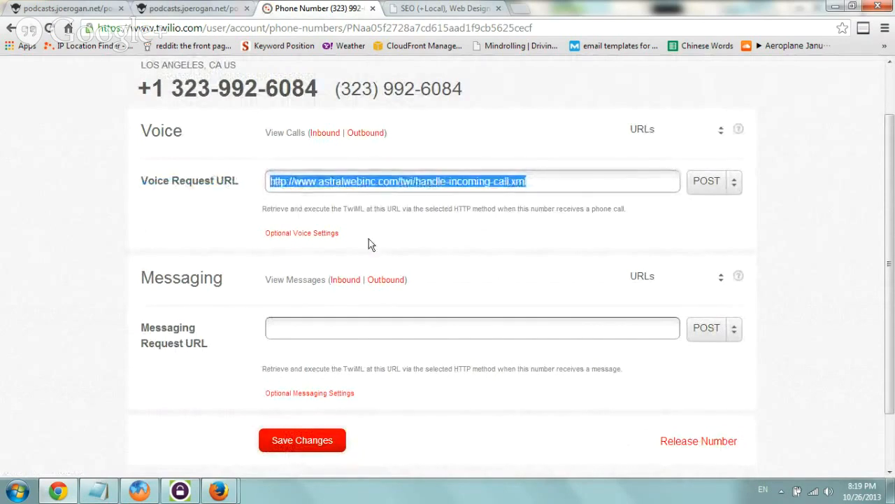
Confirm the status callback uses eventtracking.php and view that script from the server.
{"action": "left_click", "coordinate": [301, 233]}
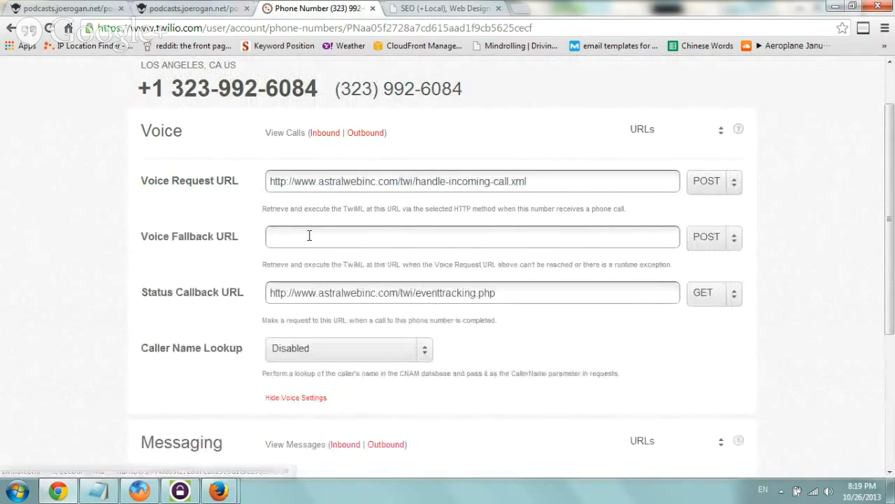
{"action": "double_click", "coordinate": [178, 292]}
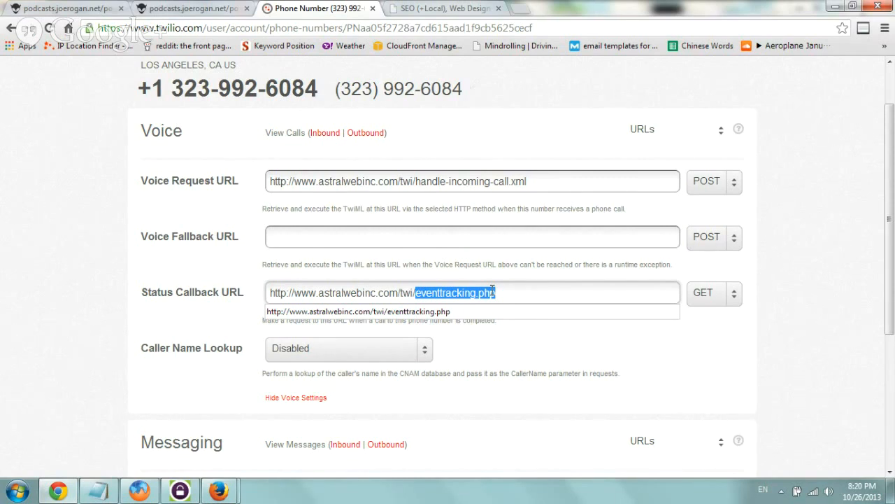
{"action": "left_click", "coordinate": [272, 292]}
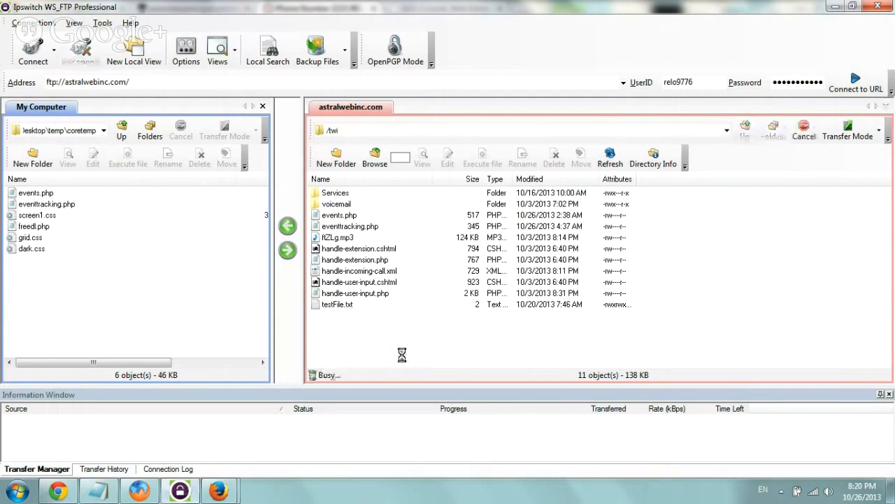
{"action": "left_click", "coordinate": [350, 226]}
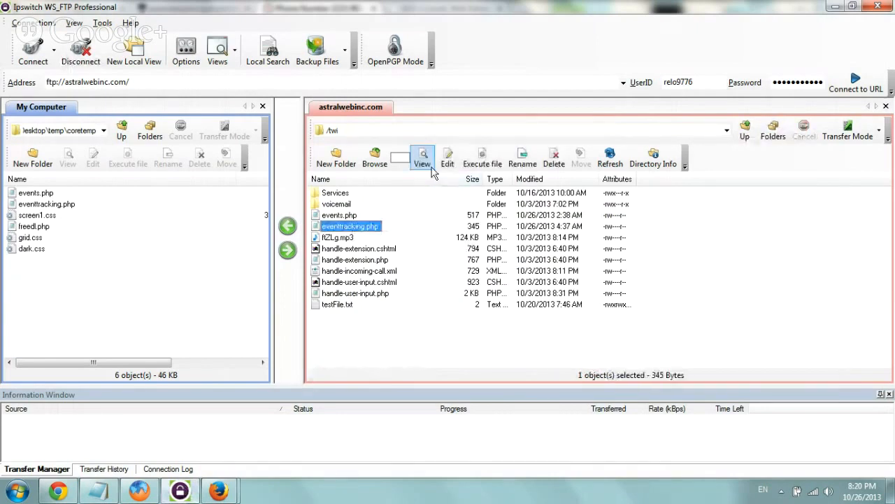
{"action": "left_click", "coordinate": [422, 157]}
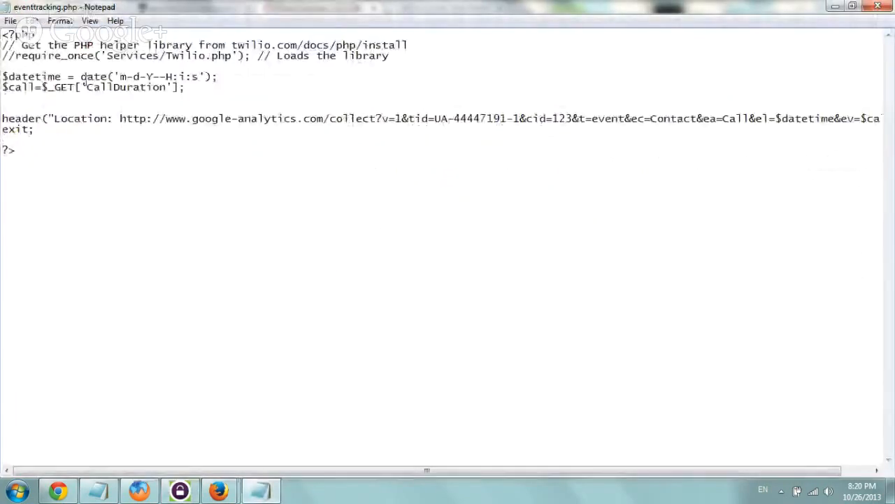
Highlight the script's tracking code lines and its date format string.
{"action": "left_click_drag", "start_coordinate": [1, 76], "coordinate": [77, 118]}
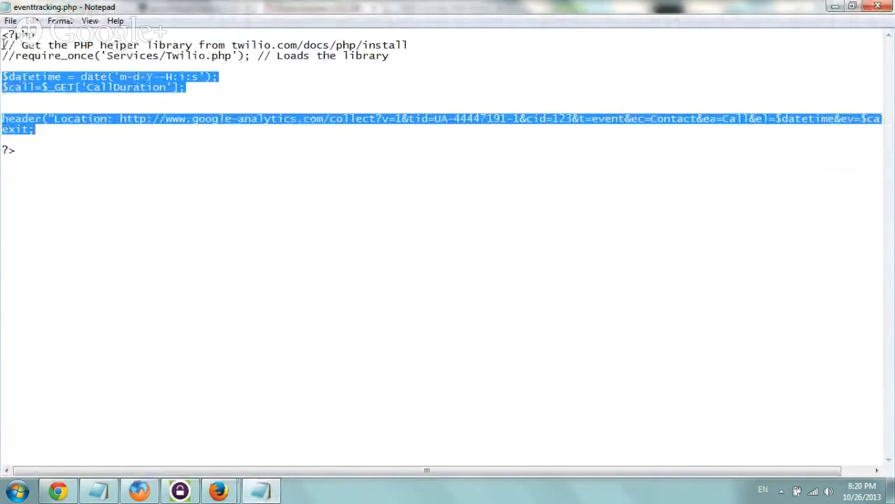
{"action": "left_click", "coordinate": [100, 108]}
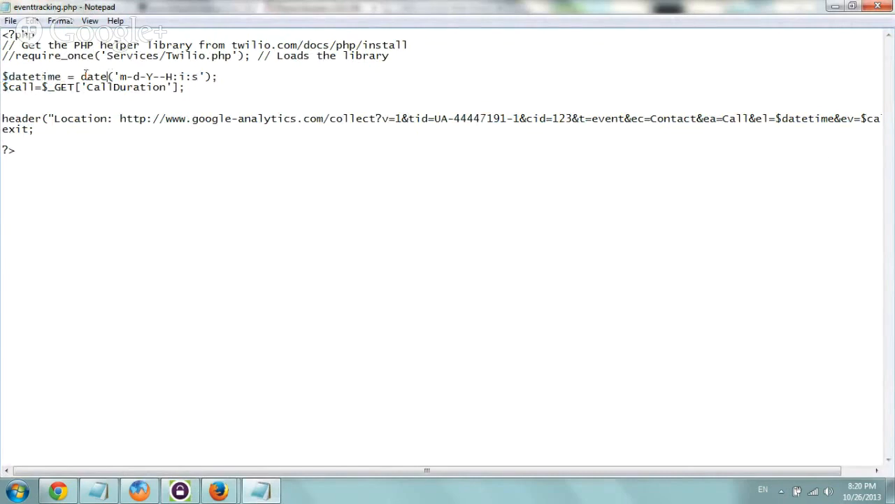
{"action": "left_click_drag", "start_coordinate": [80, 76], "coordinate": [218, 77]}
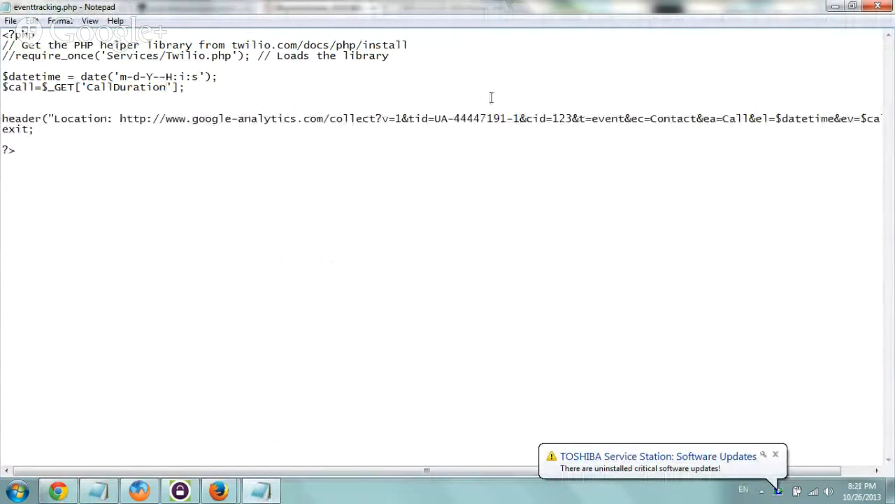
{"action": "left_click_drag", "start_coordinate": [42, 76], "coordinate": [216, 76]}
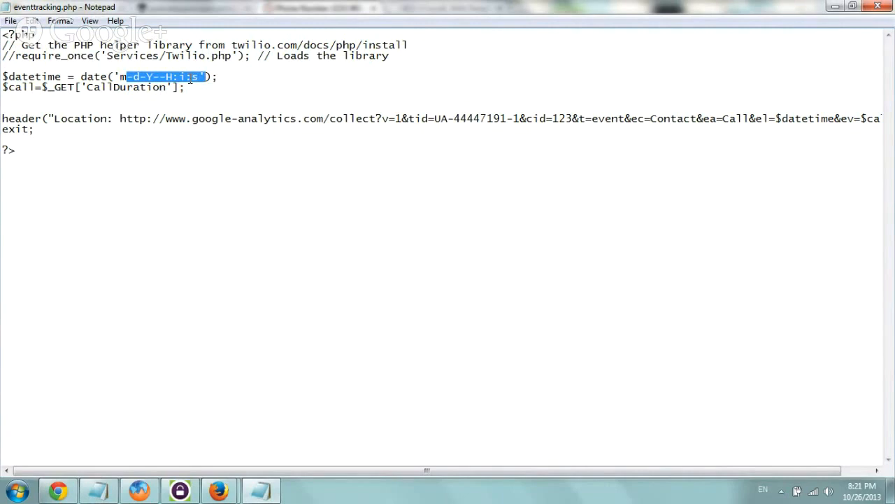
{"action": "left_click", "coordinate": [189, 76]}
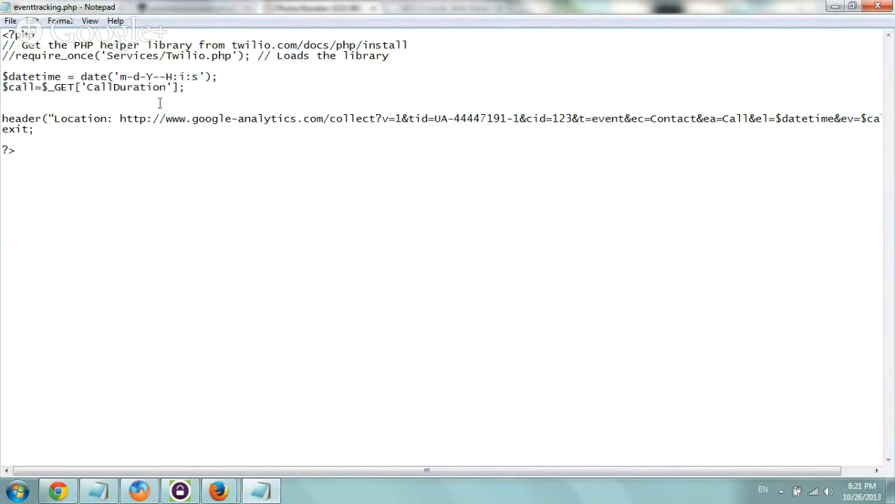
Point out the google-analytics.com collect address in the redirect URL.
{"action": "left_click_drag", "start_coordinate": [120, 118], "coordinate": [325, 119]}
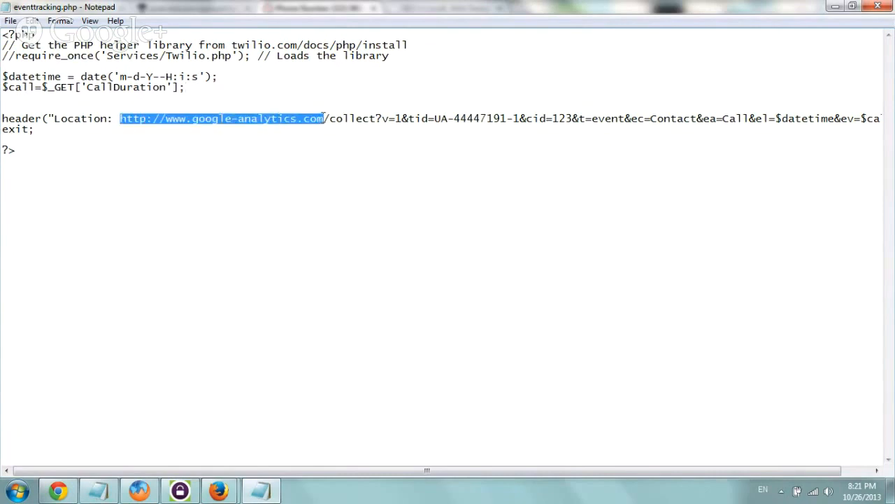
{"action": "left_click", "coordinate": [327, 117]}
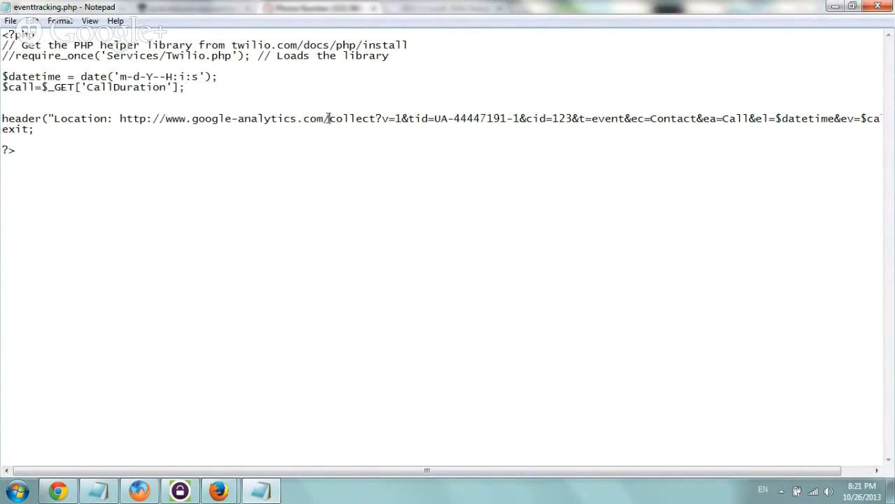
{"action": "left_click_drag", "start_coordinate": [154, 118], "coordinate": [378, 118]}
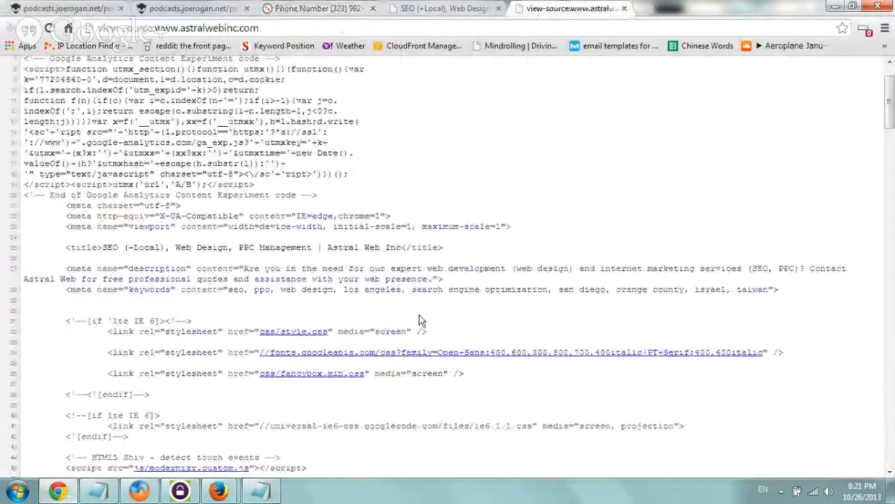
Scroll the astralwebinc.com source down and select its analytics.js tracking script.
{"action": "scroll", "scroll_direction": "down", "scroll_amount": 3}
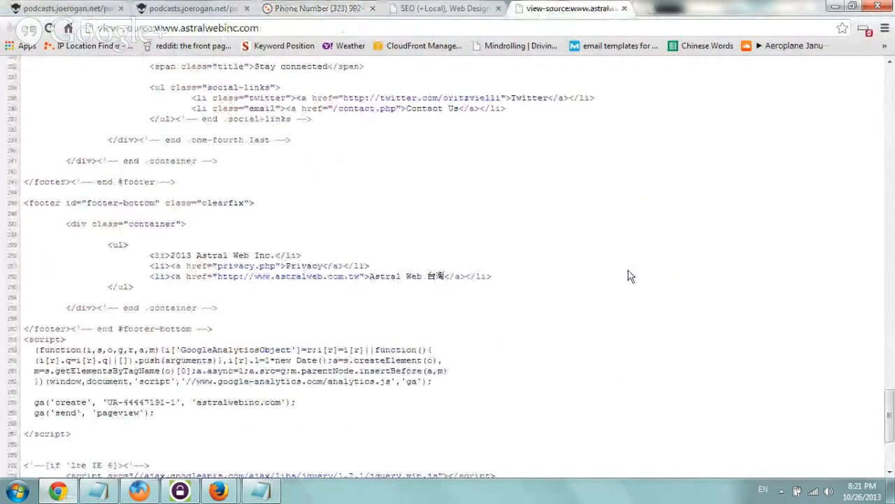
{"action": "scroll", "scroll_direction": "down", "scroll_amount": 3}
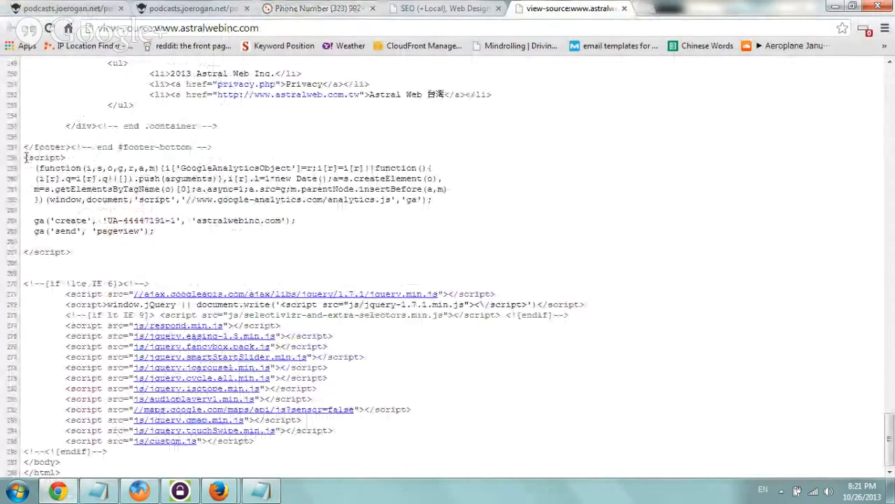
{"action": "left_click_drag", "start_coordinate": [24, 157], "coordinate": [70, 251]}
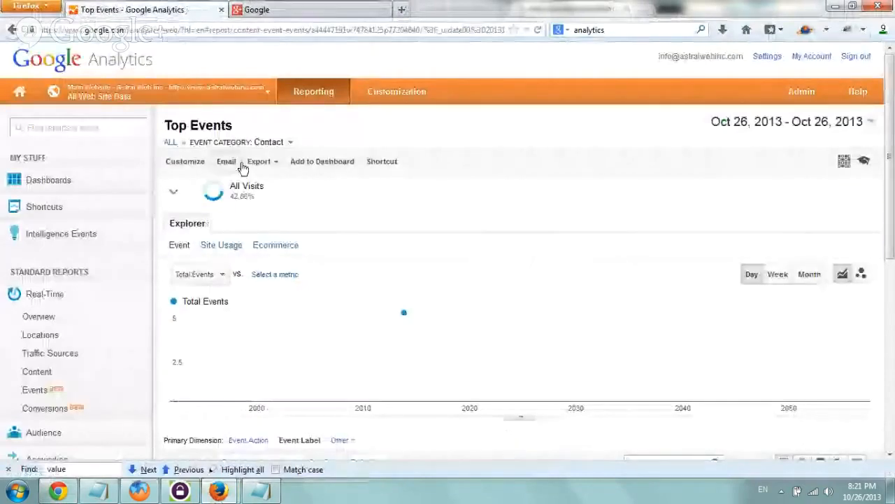
Show the Main Website property's tracking code page with Tracking ID UA-44447191-1.
{"action": "left_click", "coordinate": [802, 91]}
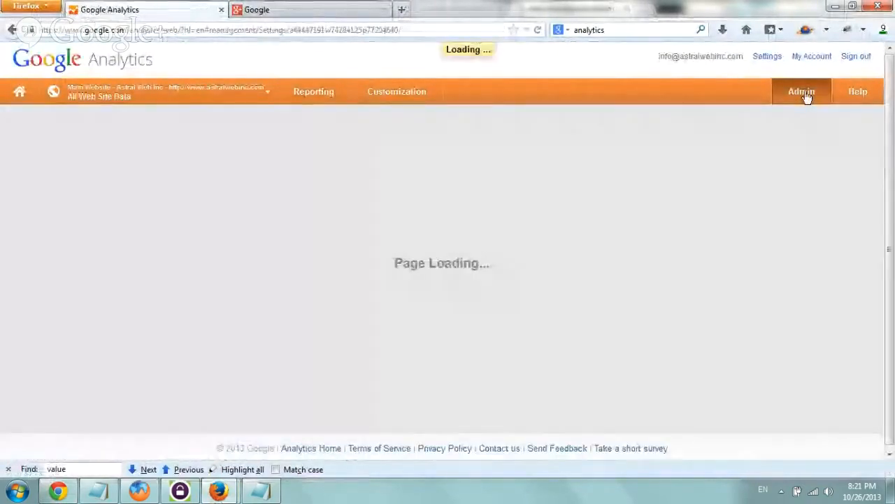
{"action": "left_click", "coordinate": [801, 91]}
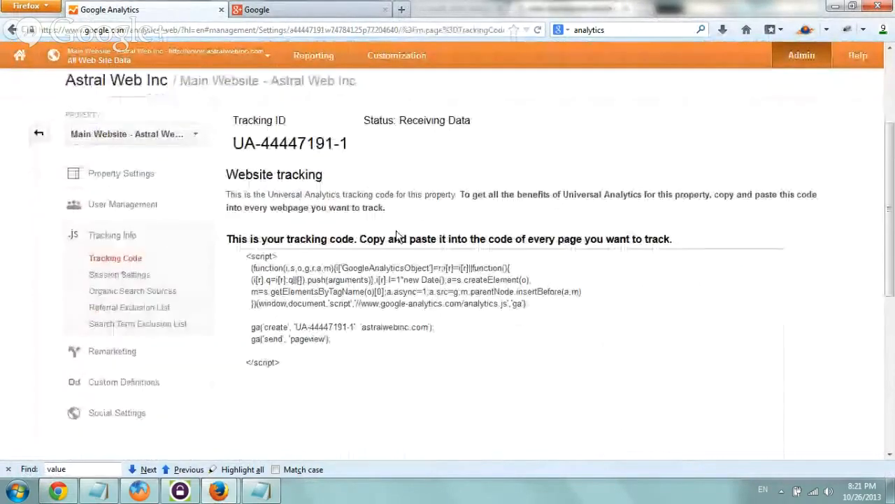
{"action": "left_click_drag", "start_coordinate": [225, 193], "coordinate": [357, 194]}
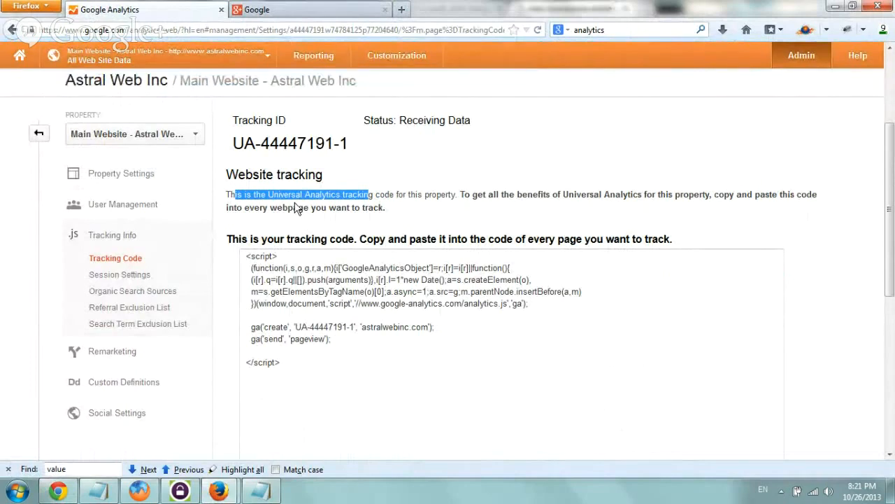
{"action": "mouse_move", "coordinate": [473, 234]}
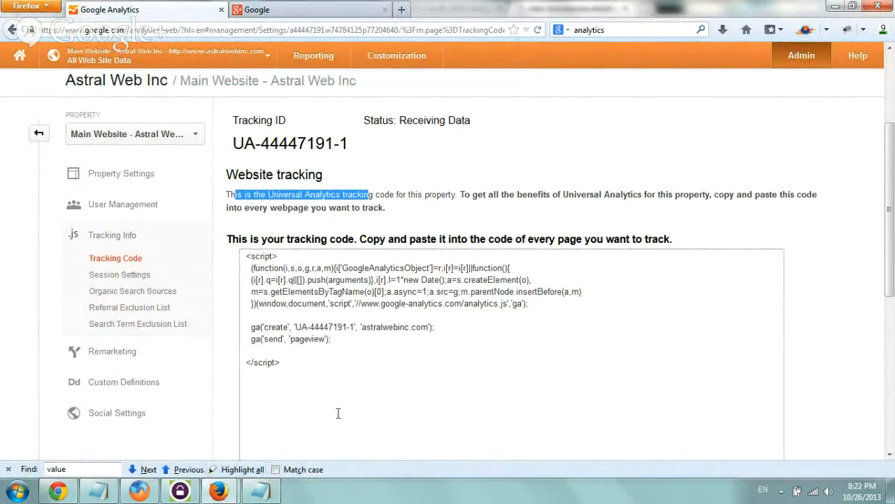
{"action": "left_click", "coordinate": [59, 490]}
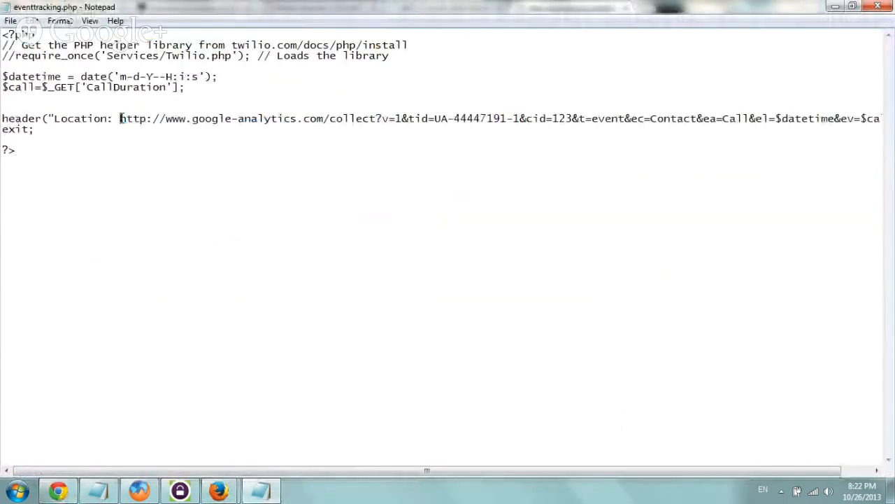
{"action": "left_click_drag", "start_coordinate": [120, 118], "coordinate": [727, 118]}
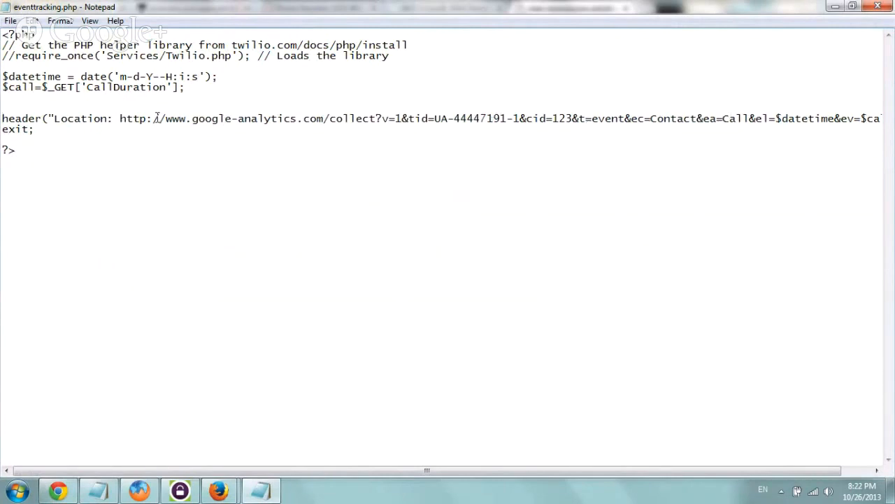
{"action": "left_click_drag", "start_coordinate": [121, 118], "coordinate": [356, 118]}
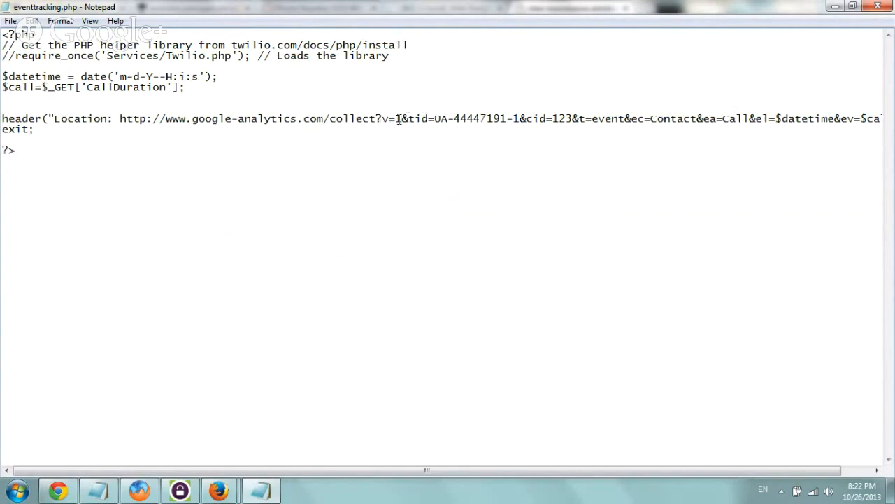
{"action": "left_click_drag", "start_coordinate": [408, 119], "coordinate": [474, 118]}
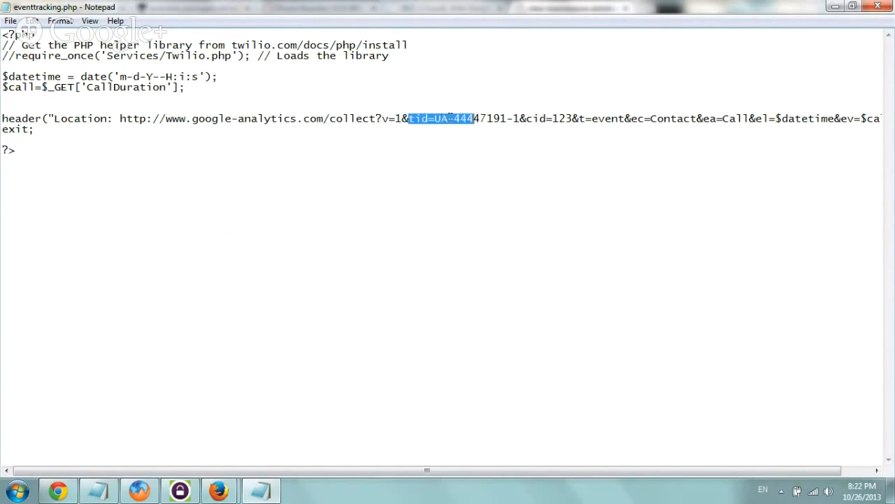
{"action": "left_click_drag", "start_coordinate": [409, 118], "coordinate": [521, 119]}
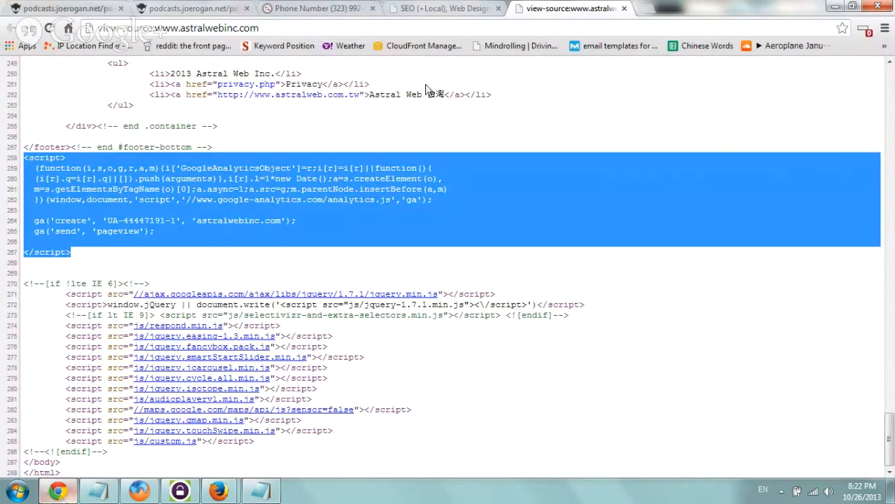
{"action": "mouse_move", "coordinate": [292, 236]}
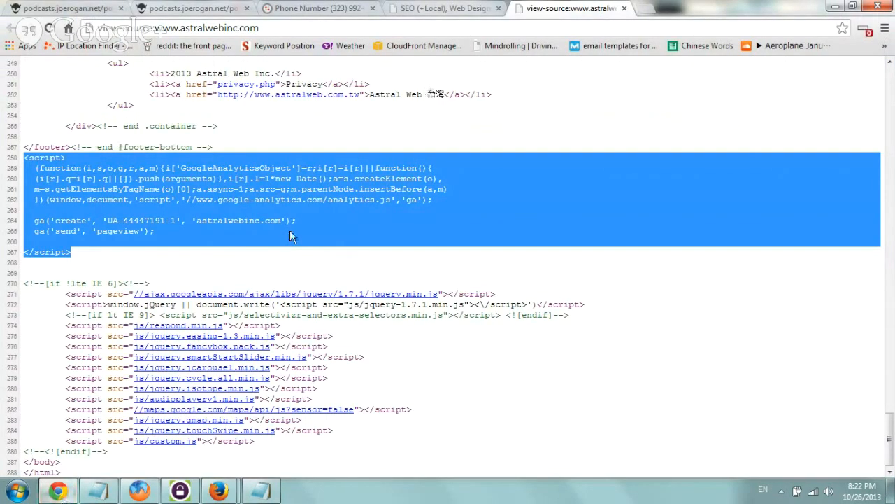
{"action": "double_click", "coordinate": [140, 220]}
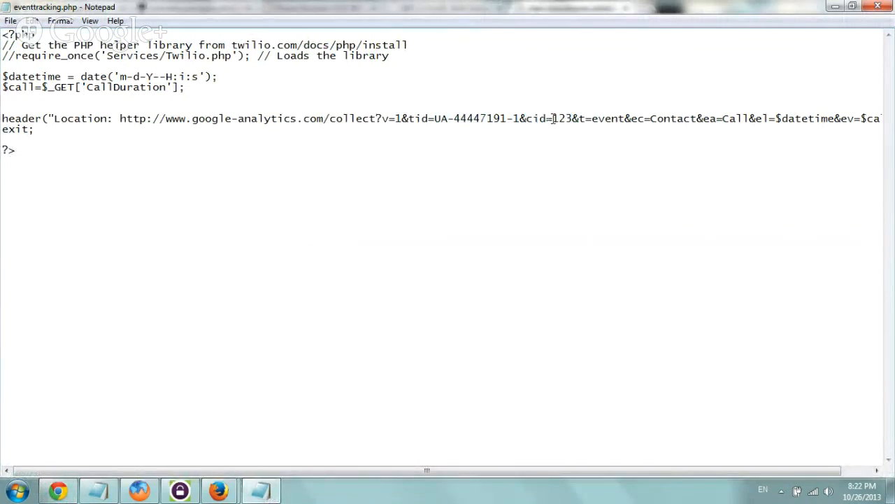
{"action": "double_click", "coordinate": [536, 118]}
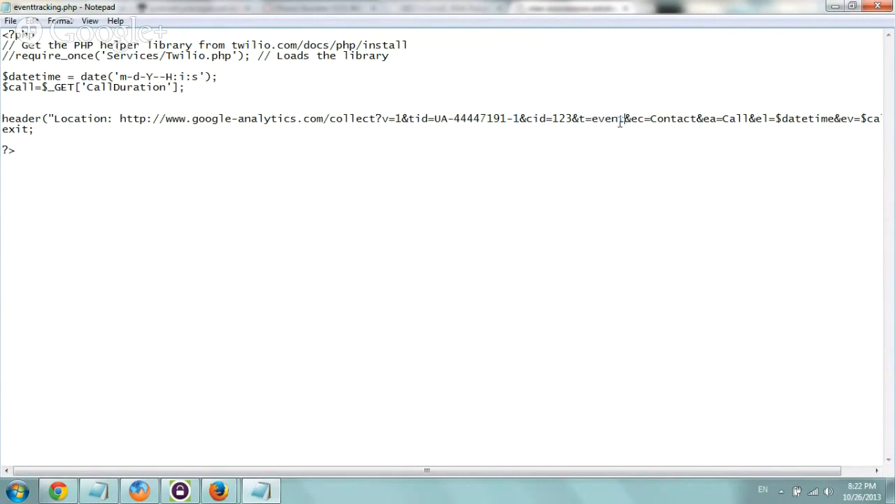
{"action": "double_click", "coordinate": [608, 119]}
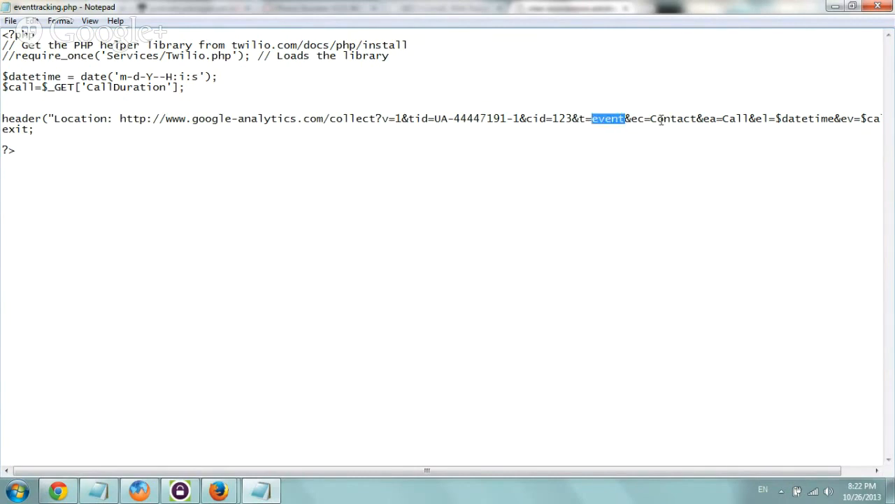
{"action": "double_click", "coordinate": [673, 118]}
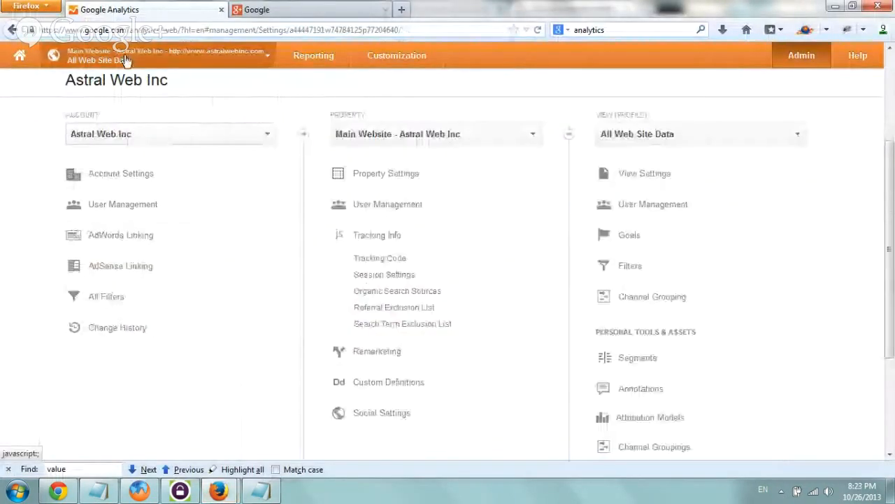
Return to Top Events and drill into the Phone Called event category.
{"action": "left_click", "coordinate": [313, 56]}
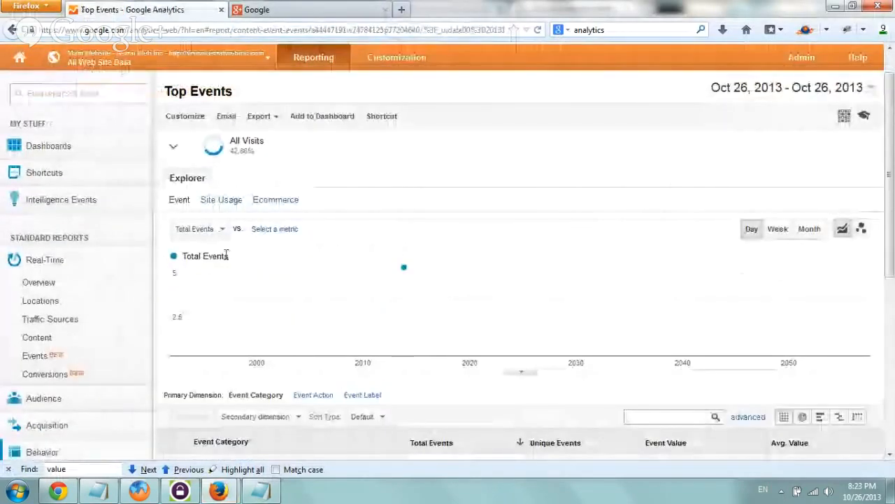
{"action": "scroll", "scroll_direction": "down", "scroll_amount": 3}
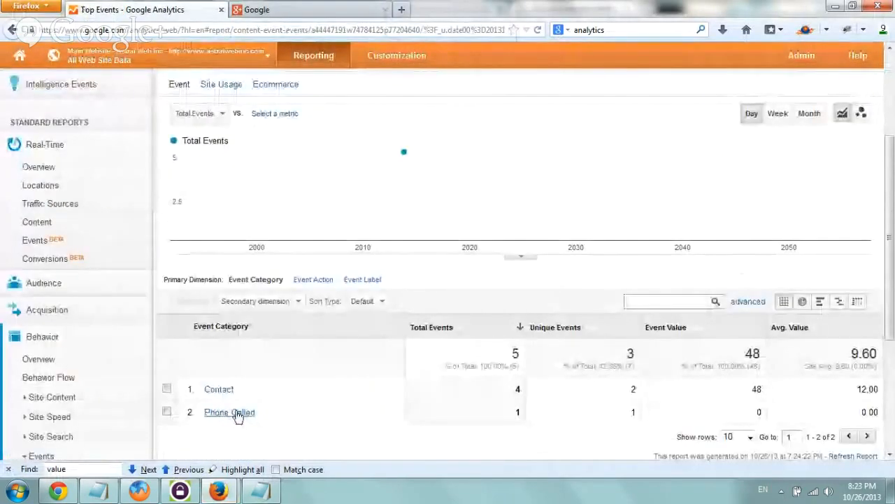
{"action": "left_click", "coordinate": [228, 412]}
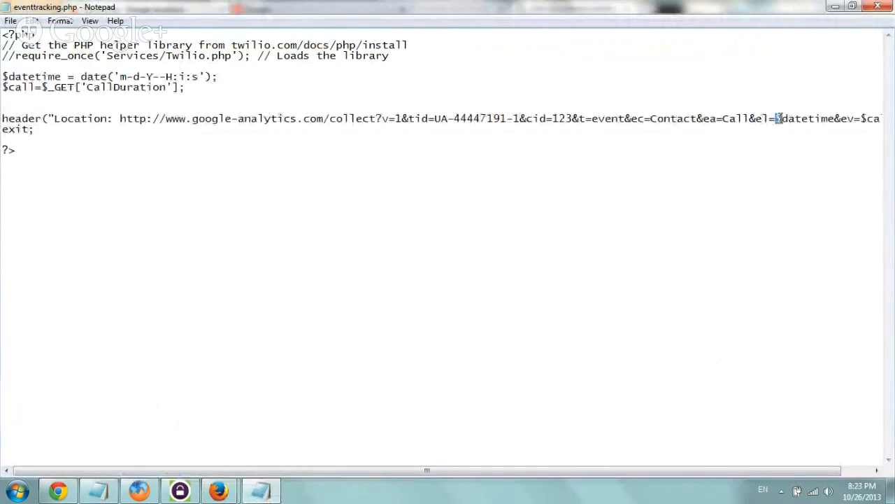
{"action": "double_click", "coordinate": [804, 118]}
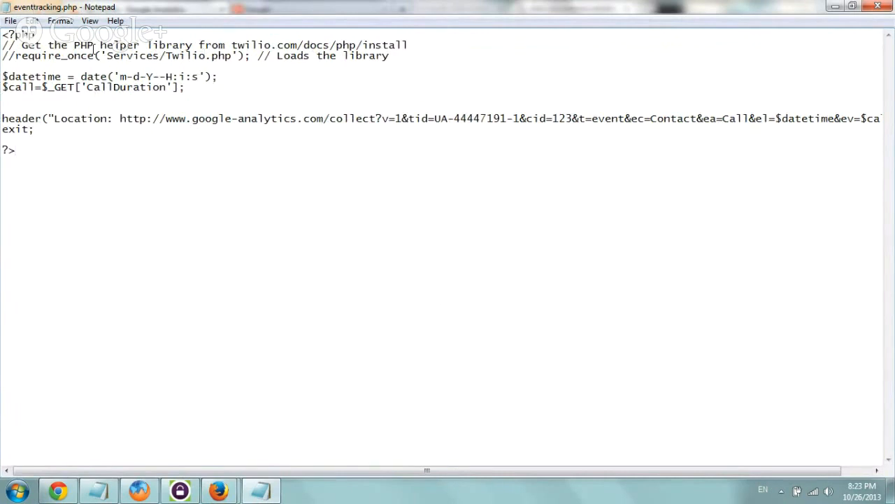
{"action": "left_click_drag", "start_coordinate": [120, 118], "coordinate": [300, 118]}
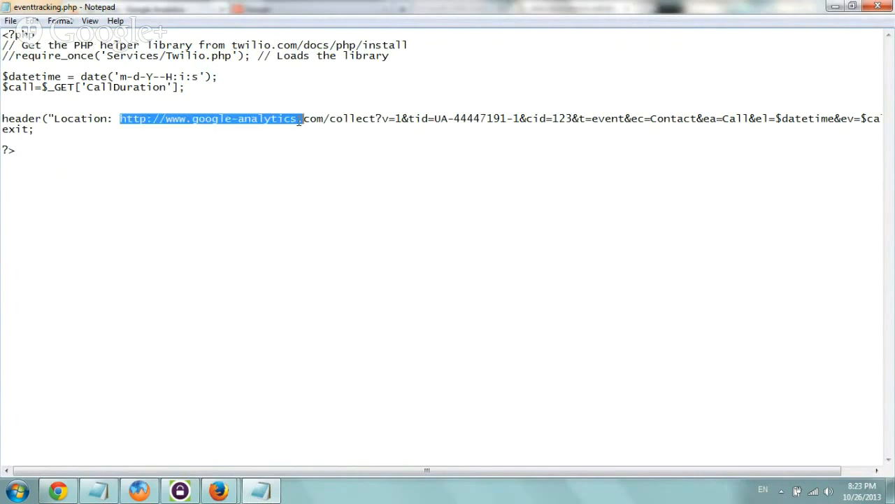
{"action": "left_click_drag", "start_coordinate": [301, 119], "coordinate": [633, 118]}
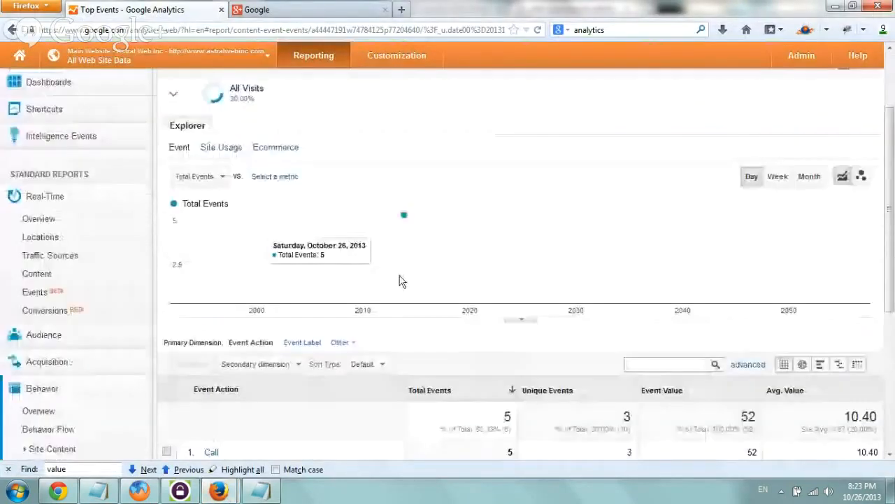
{"action": "scroll", "scroll_direction": "down", "scroll_amount": 3}
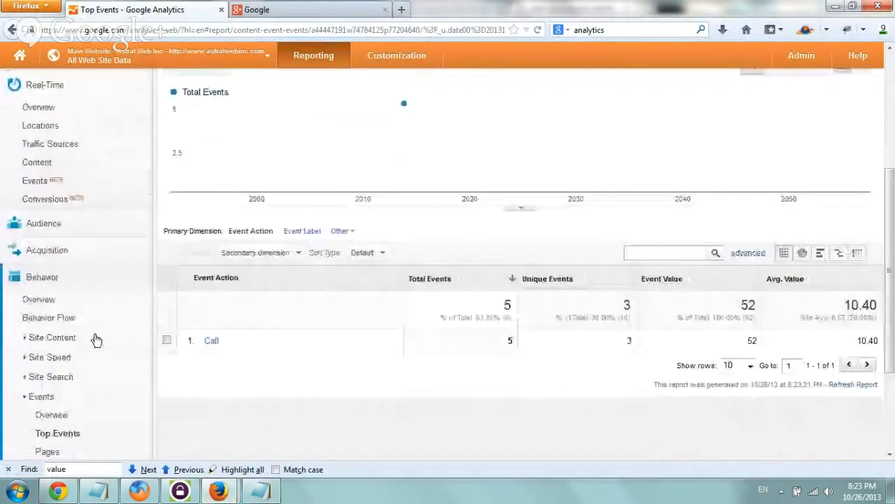
{"action": "scroll", "scroll_direction": "down", "scroll_amount": 3}
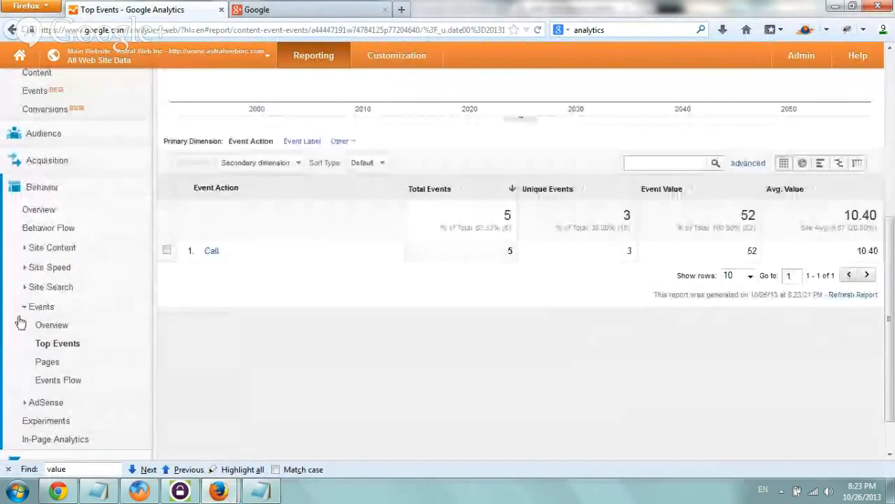
{"action": "left_click", "coordinate": [51, 324]}
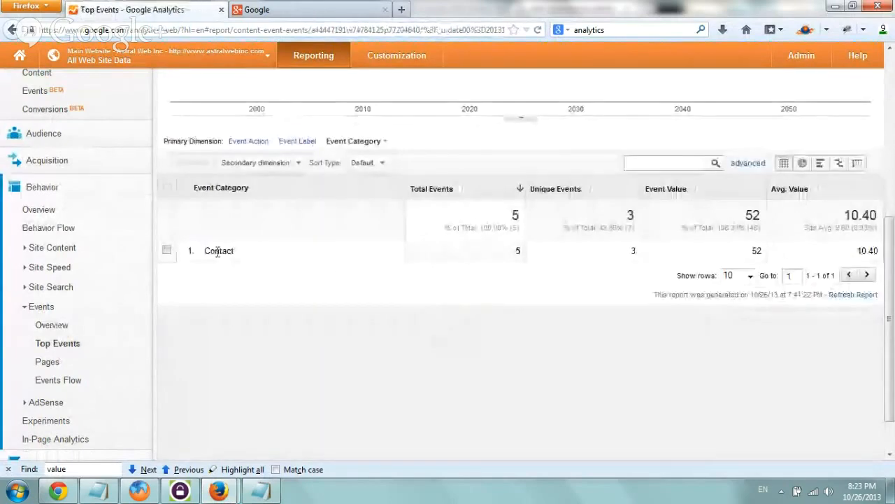
{"action": "left_click", "coordinate": [248, 140]}
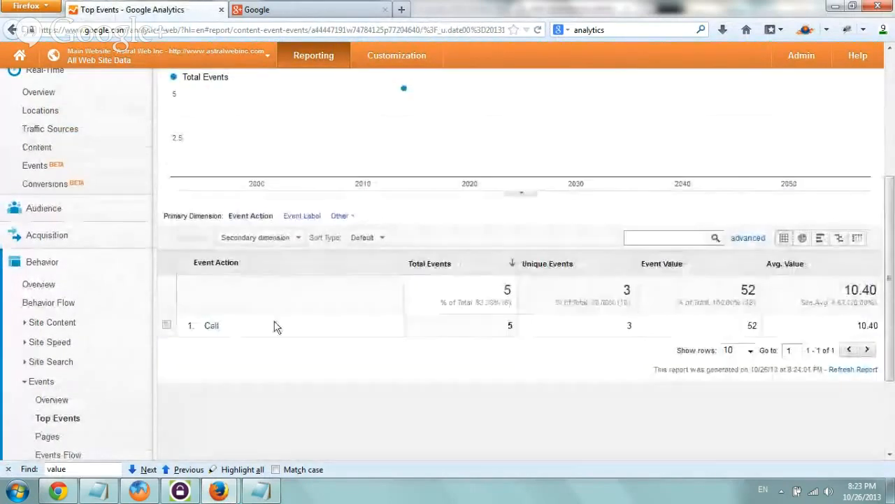
{"action": "mouse_move", "coordinate": [210, 325]}
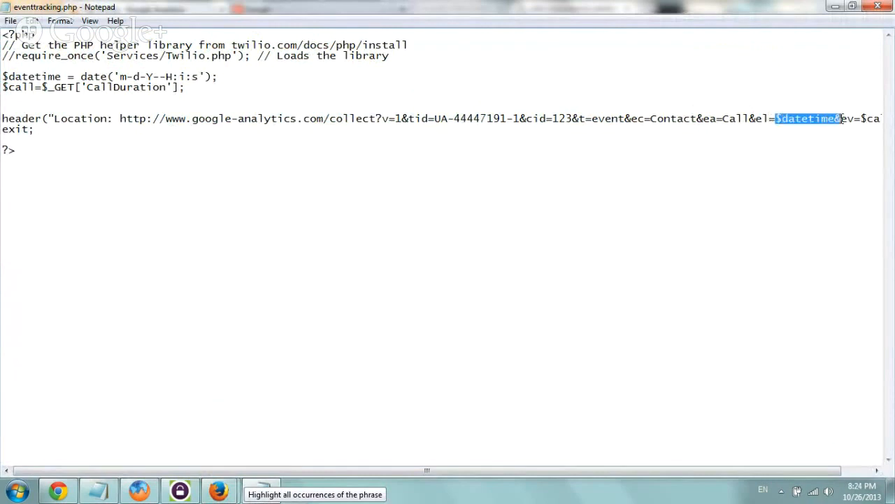
{"action": "mouse_move", "coordinate": [219, 489]}
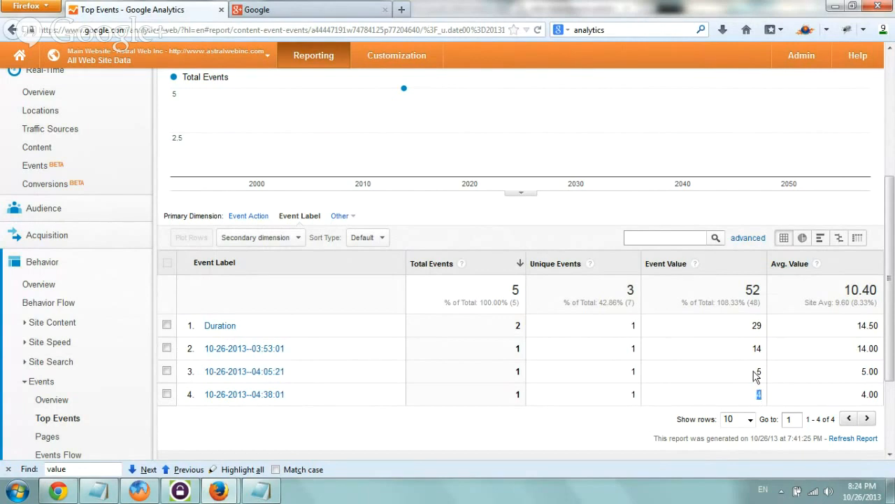
{"action": "mouse_move", "coordinate": [731, 388]}
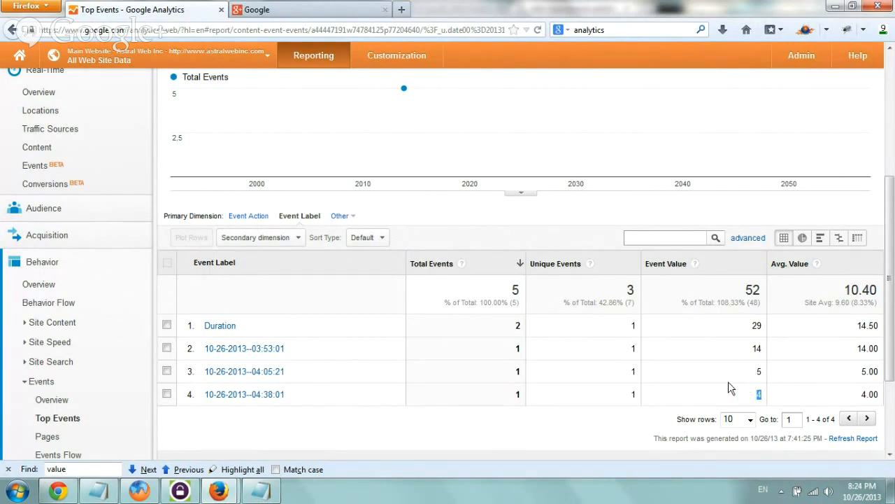
{"action": "mouse_move", "coordinate": [775, 402]}
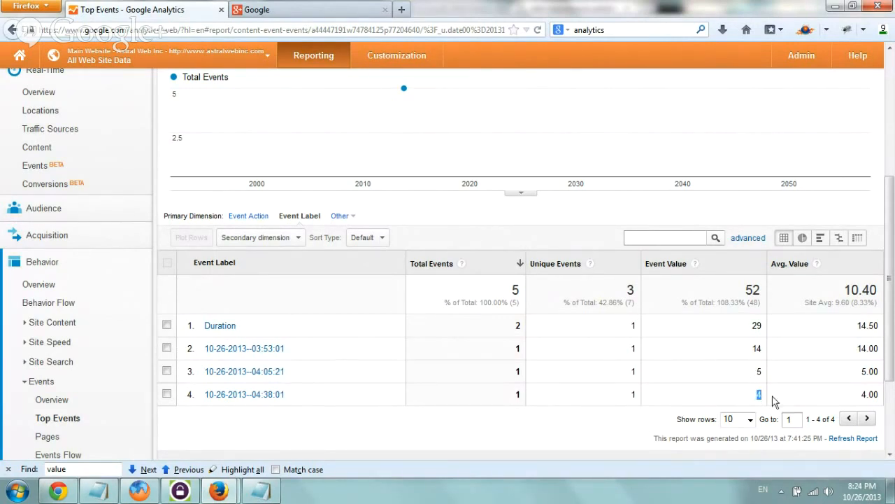
{"action": "mouse_move", "coordinate": [723, 376]}
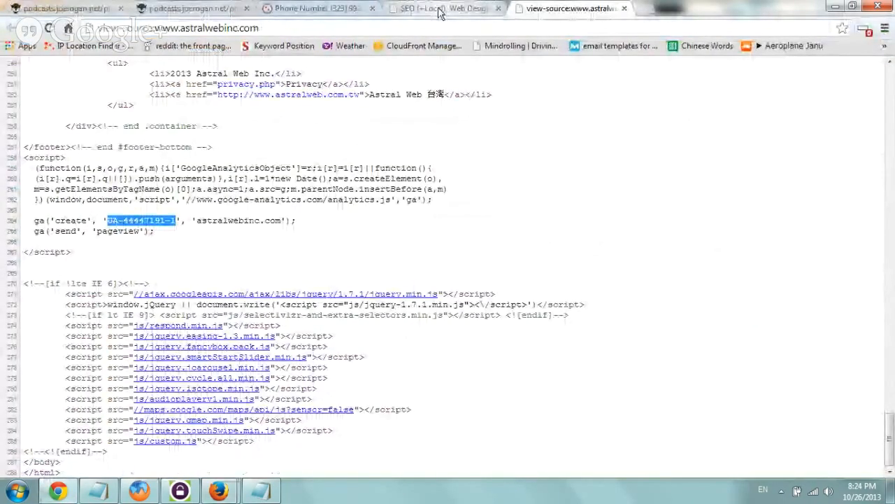
View the live website, return to its page source, then open Gmail's chat panel.
{"action": "left_click", "coordinate": [446, 8]}
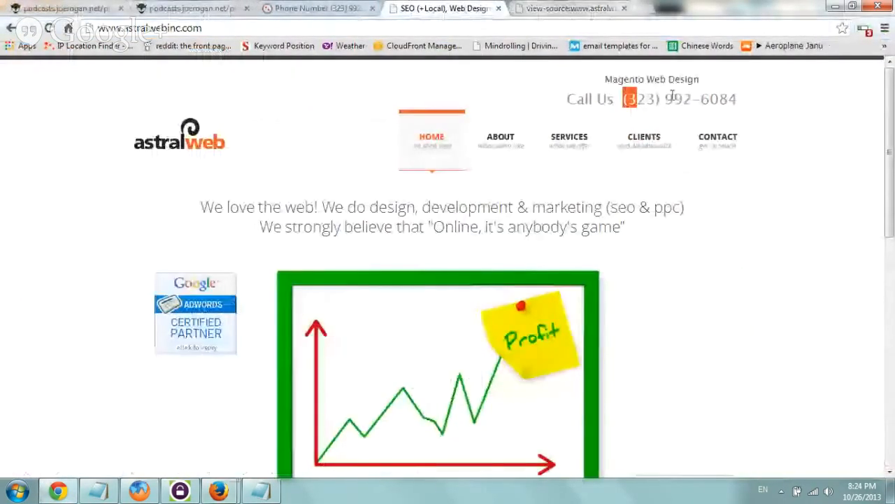
{"action": "left_click", "coordinate": [570, 8]}
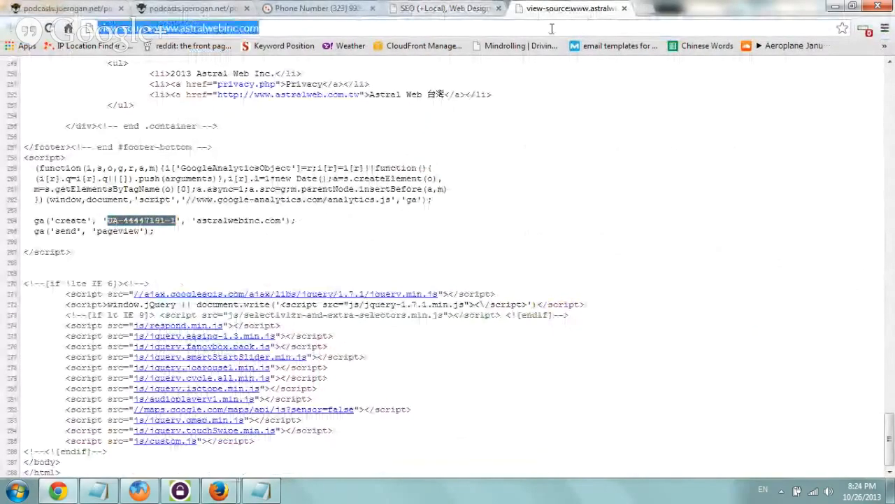
{"action": "left_click", "coordinate": [559, 8]}
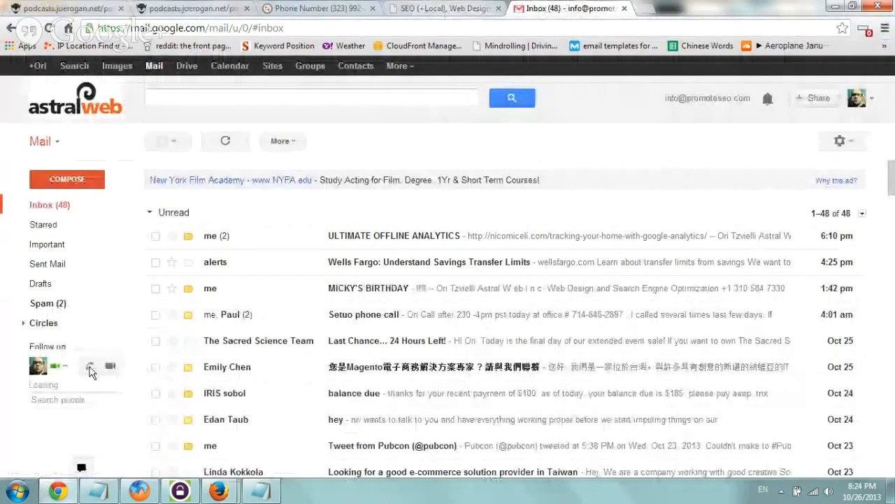
{"action": "left_click", "coordinate": [90, 365]}
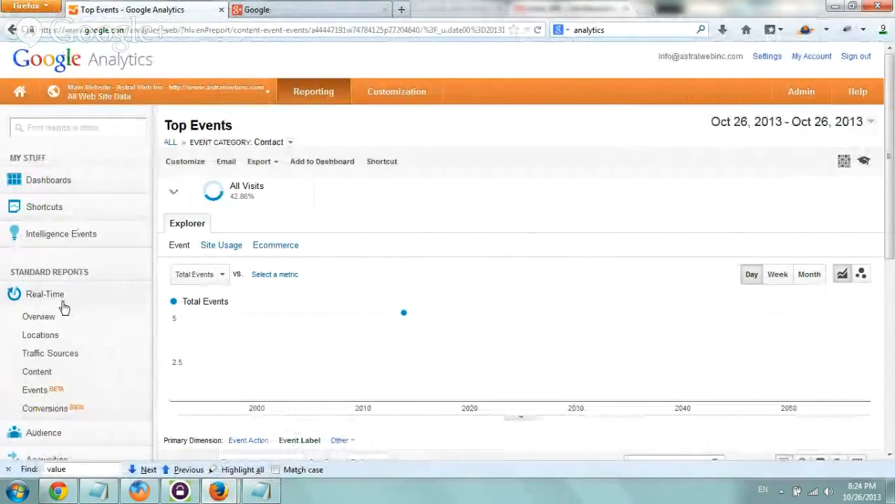
{"action": "mouse_move", "coordinate": [37, 371]}
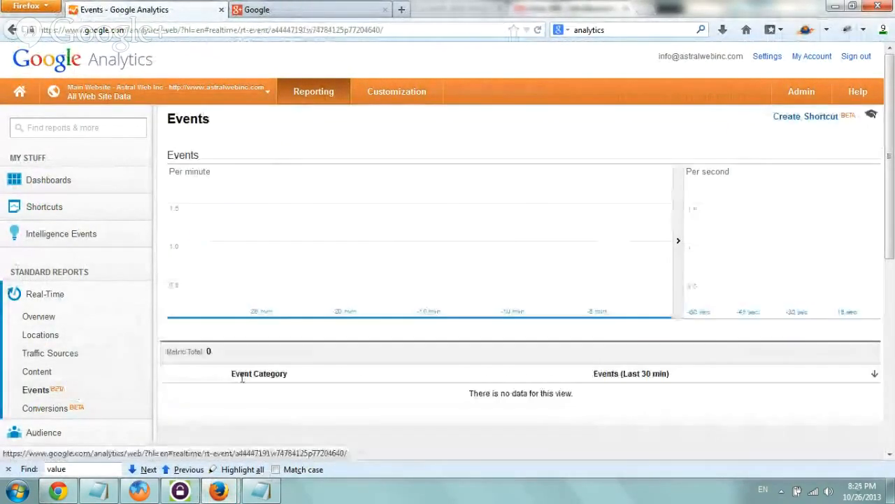
Scroll the real-time Events report down to the empty Event Category table.
{"action": "scroll", "scroll_direction": "down", "scroll_amount": 3}
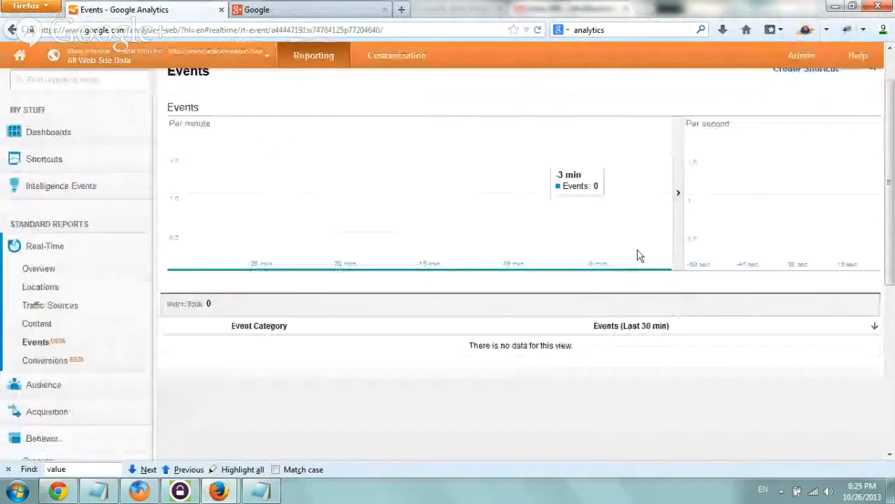
{"action": "mouse_move", "coordinate": [58, 490]}
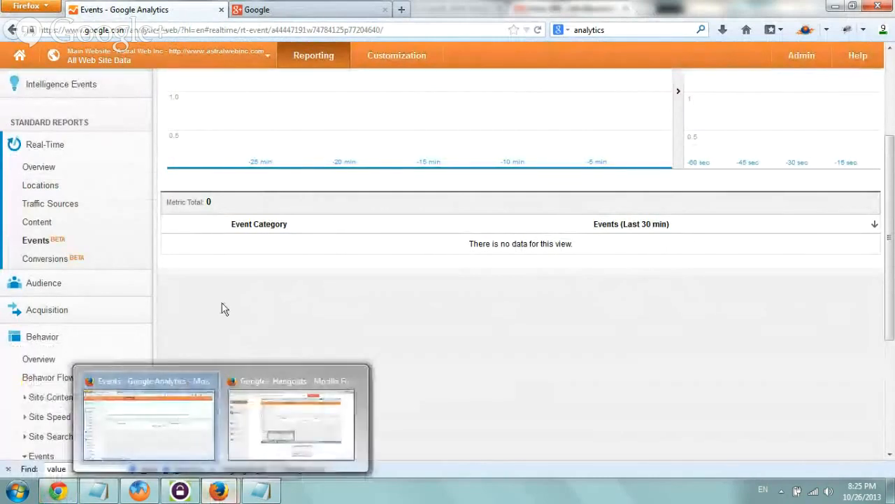
{"action": "scroll", "scroll_direction": "down", "scroll_amount": 3}
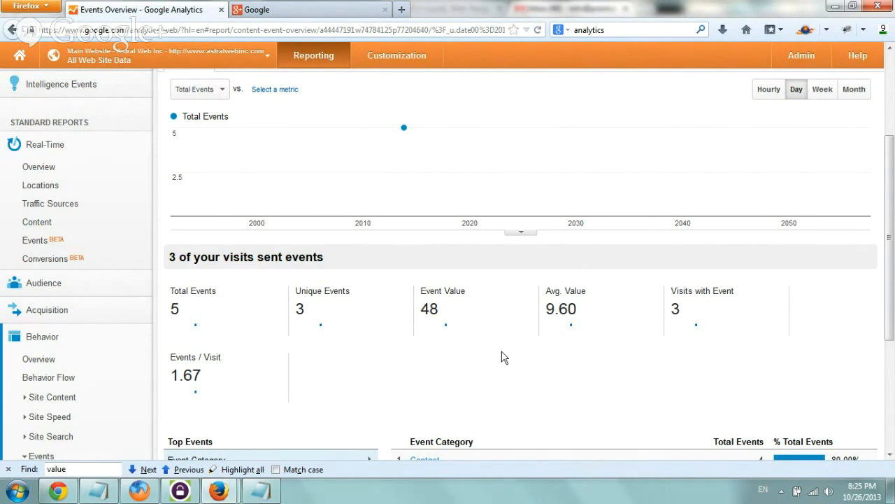
{"action": "mouse_move", "coordinate": [772, 285]}
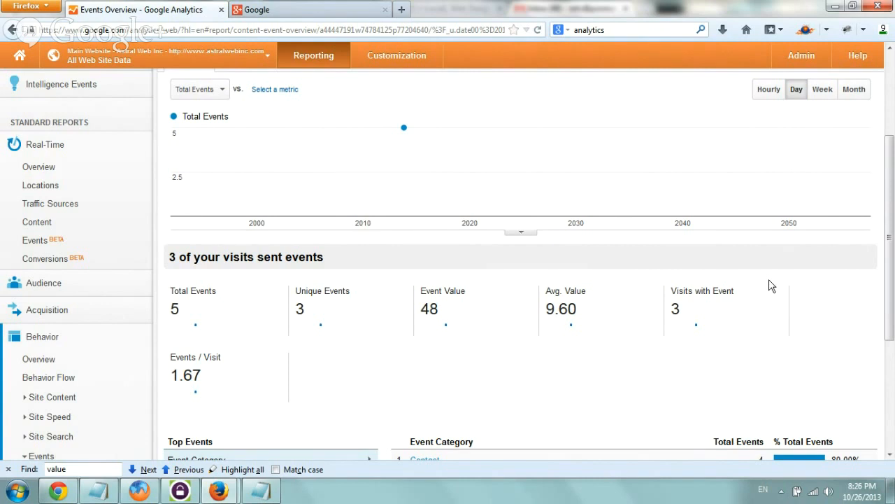
{"action": "mouse_move", "coordinate": [344, 430]}
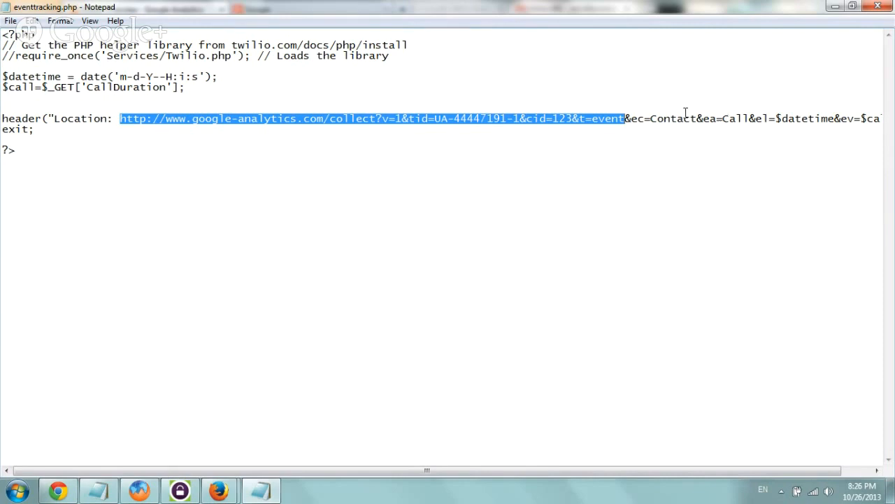
{"action": "left_click", "coordinate": [543, 103]}
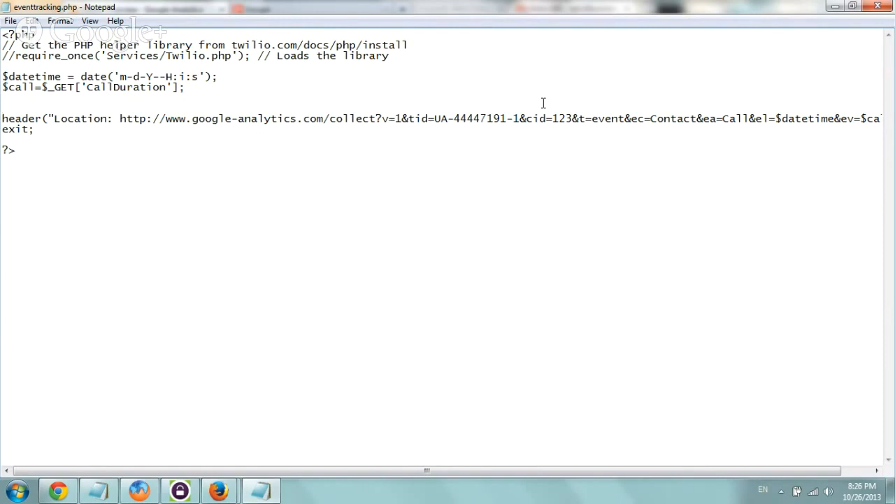
{"action": "mouse_move", "coordinate": [219, 489]}
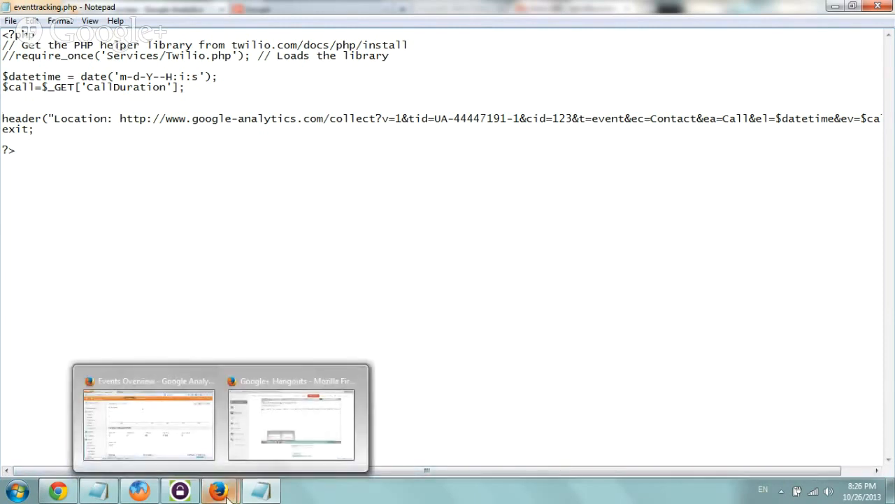